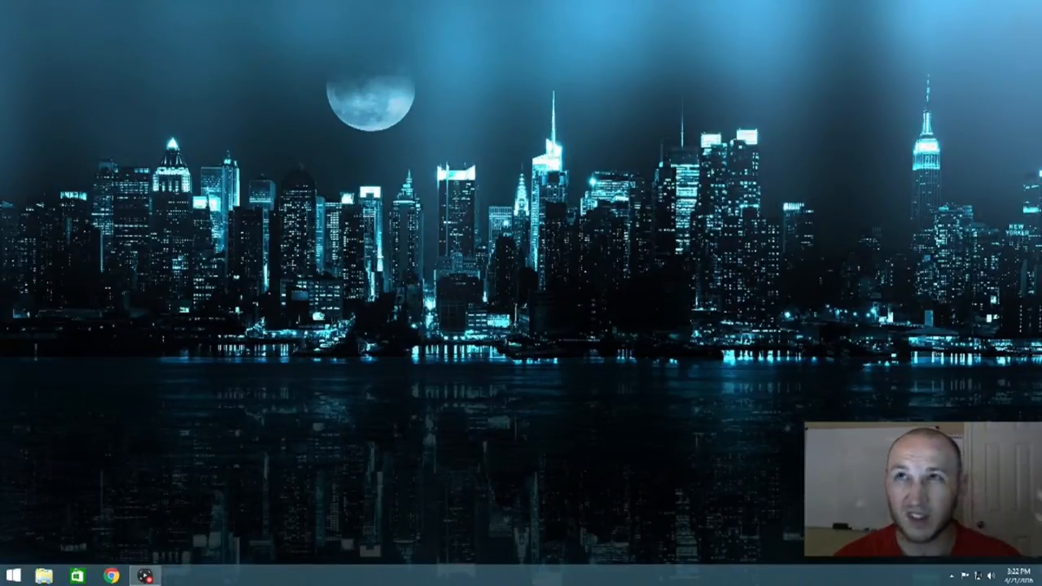
- Launch Chrome from the taskbar and load the Logitech Support home page
click(112, 576)
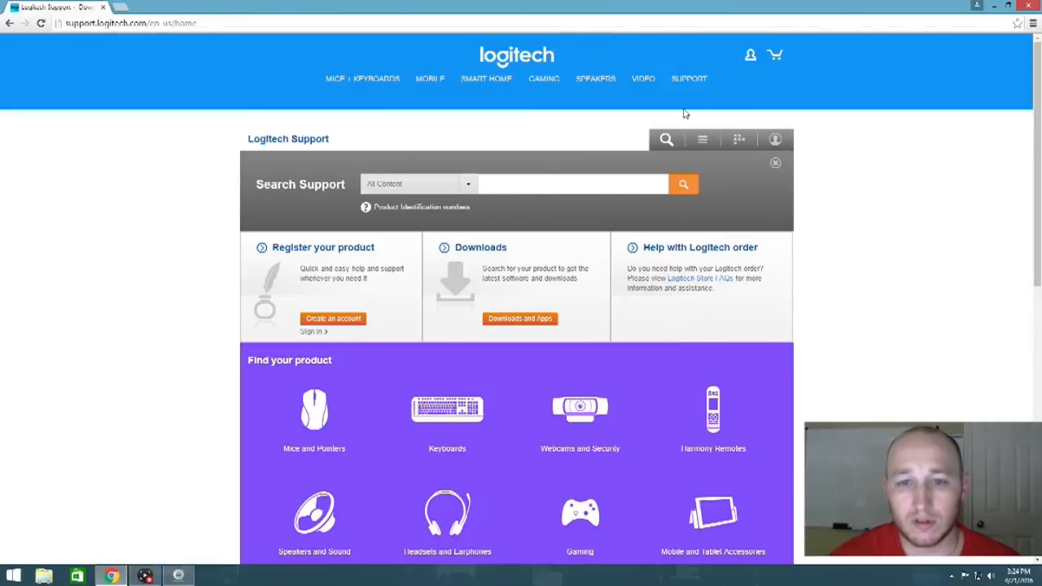
- Browse Webcams and Security to the HD Webcam C270 page and view its software downloads
scroll(down, 3)
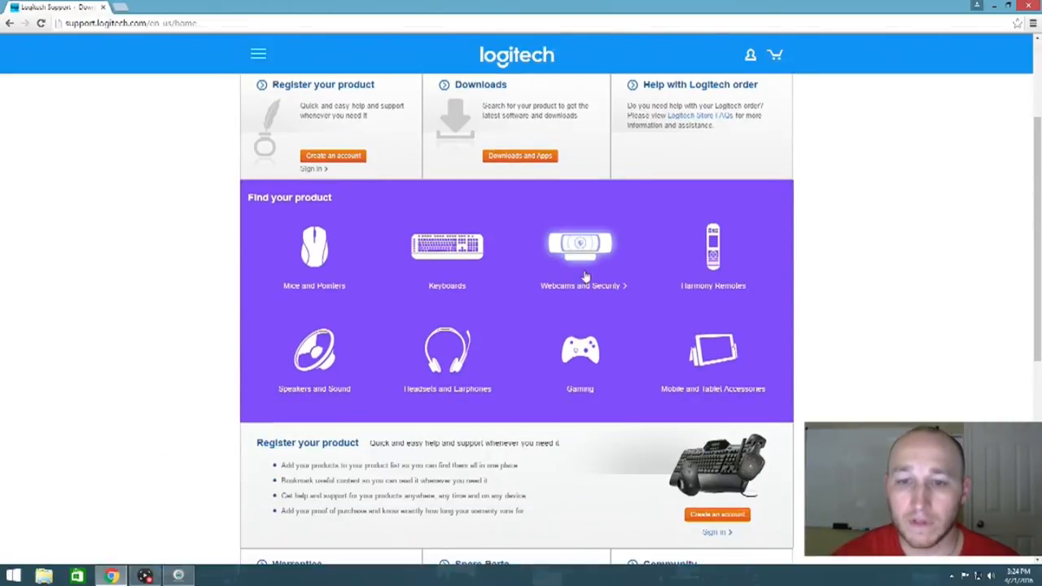
click(578, 248)
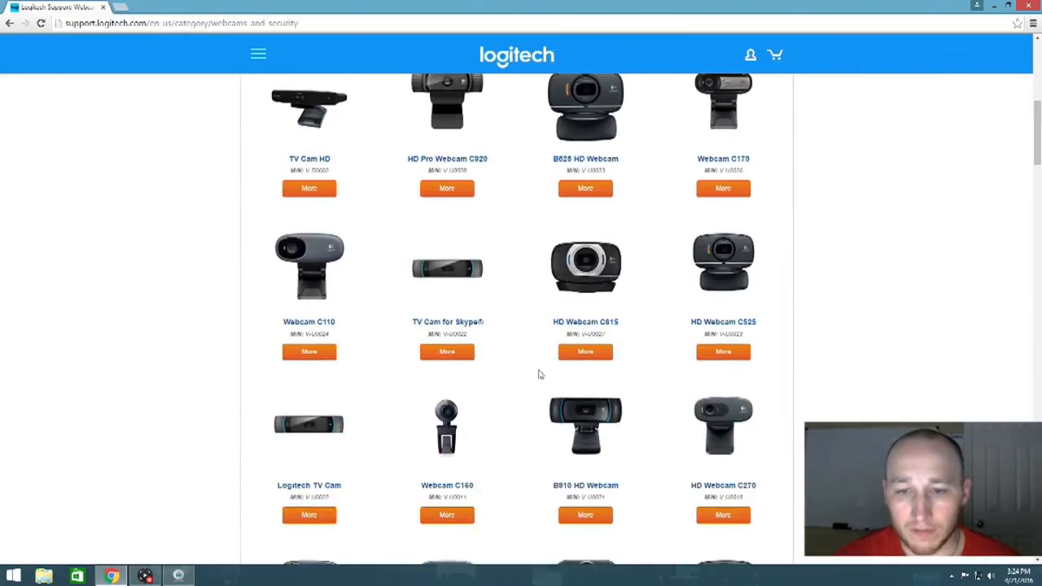
scroll(down, 3)
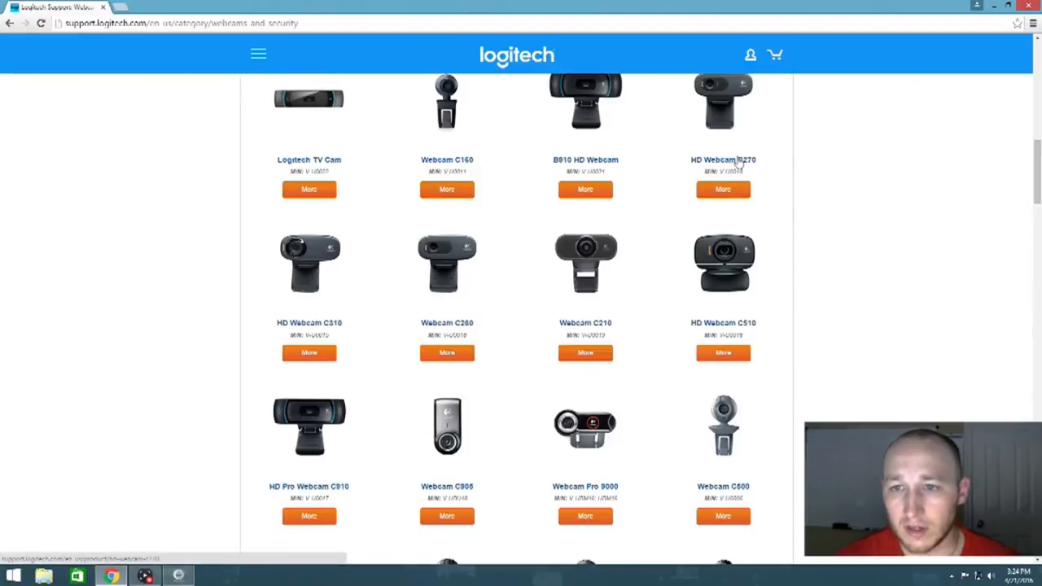
click(723, 160)
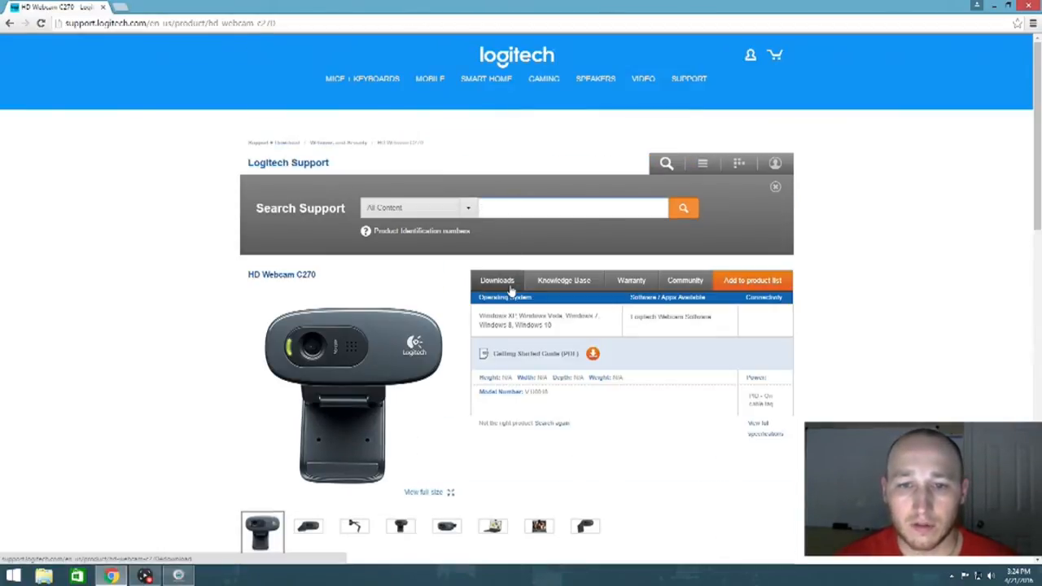
click(497, 280)
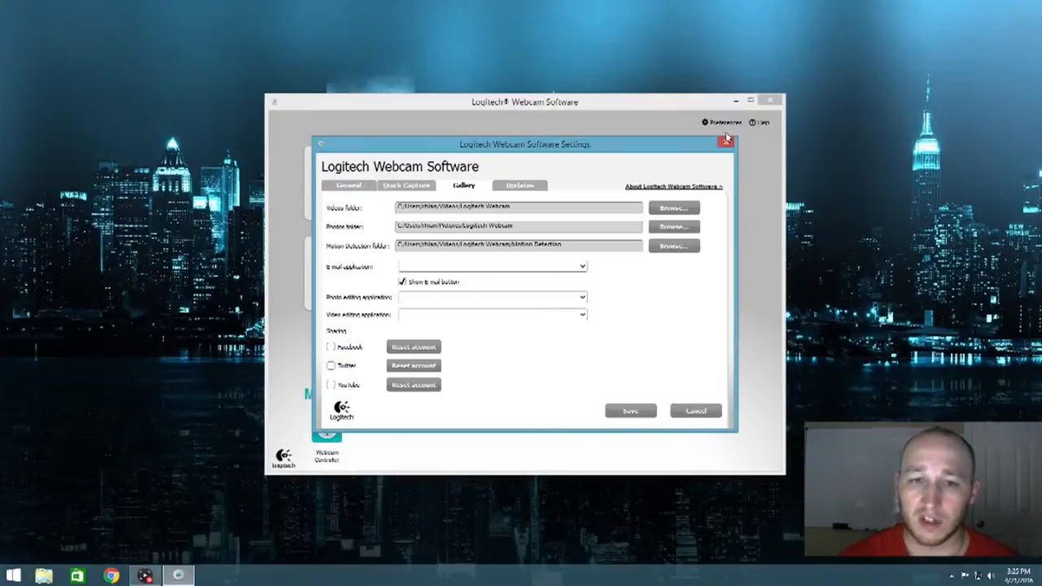
- Check Quick Capture's DVD-quality audio and lossless video settings, then close Settings
click(405, 184)
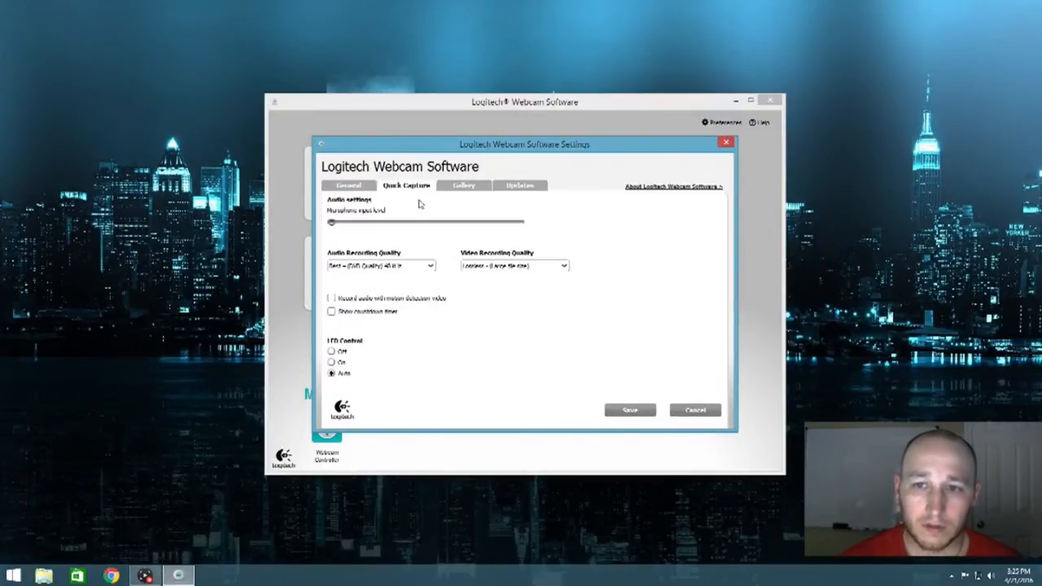
mouse_move(380, 296)
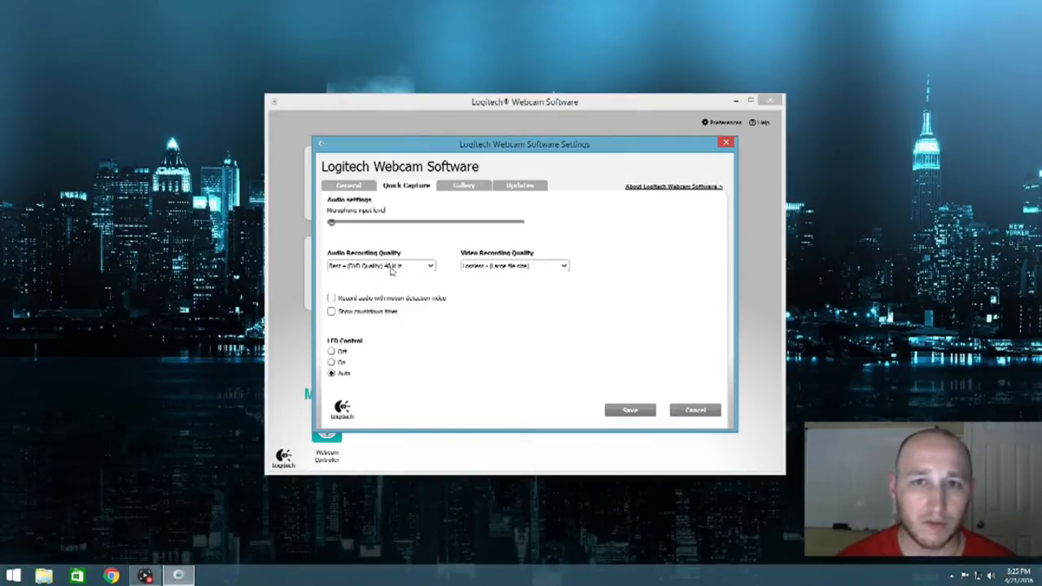
mouse_move(507, 269)
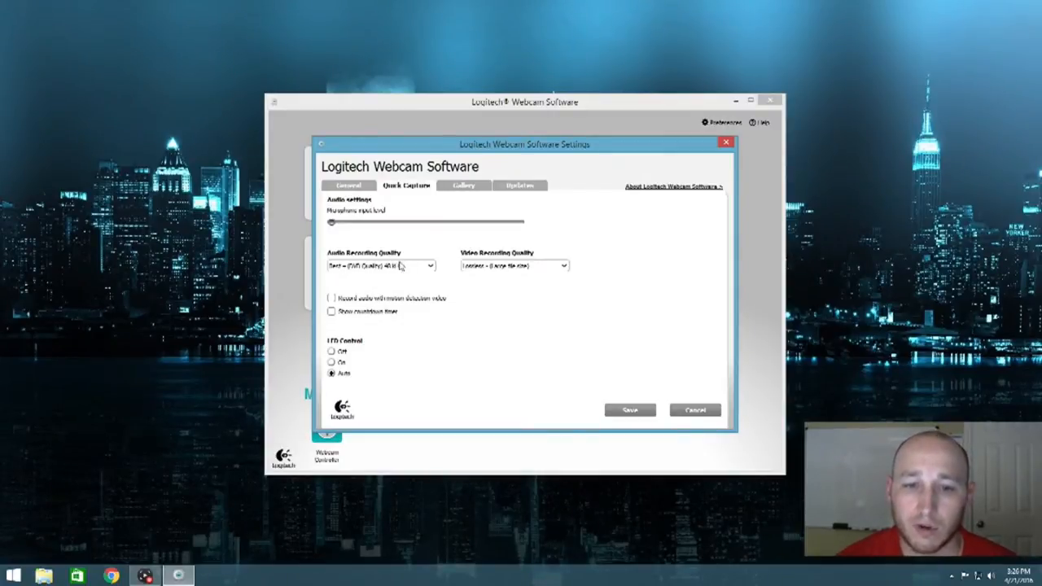
mouse_move(716, 152)
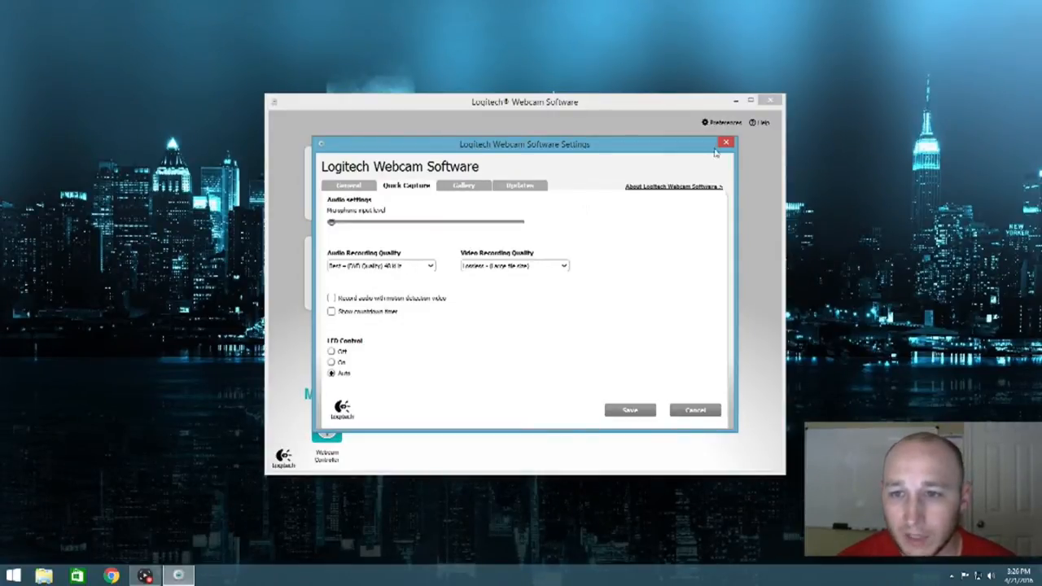
mouse_move(725, 143)
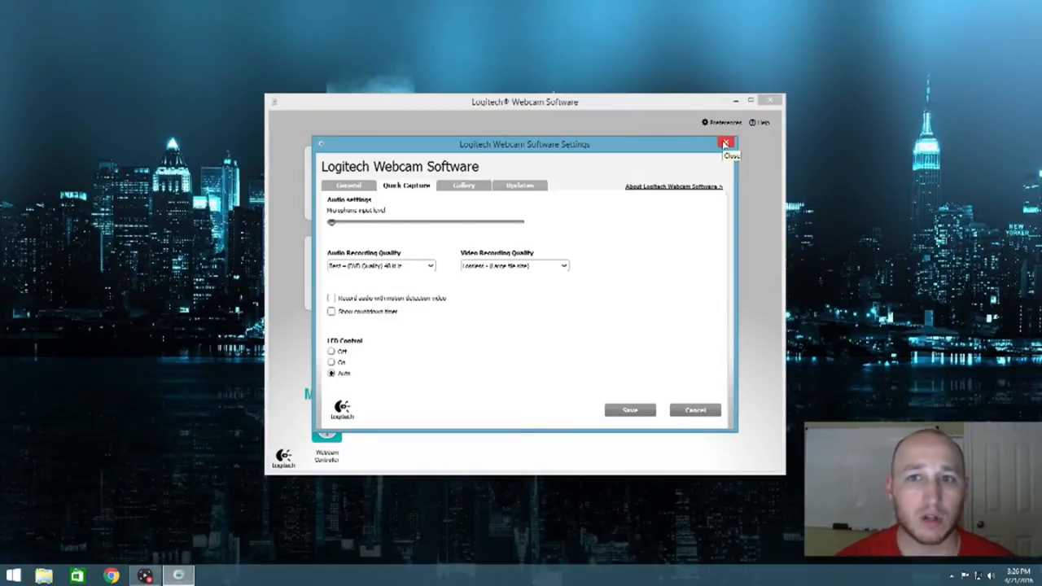
click(726, 144)
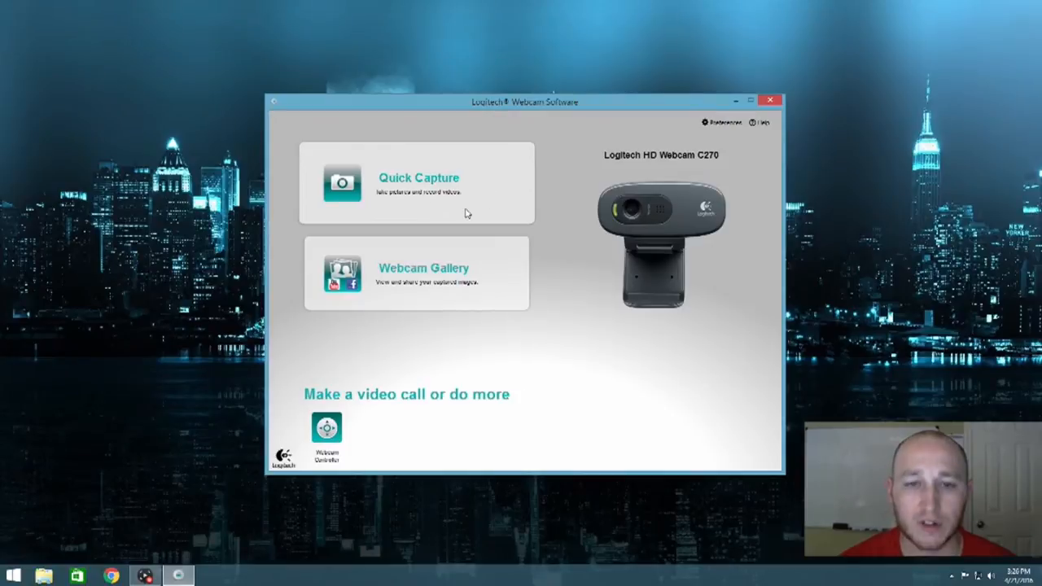
- In Quick Capture, set the capture resolution to Large 720p
click(419, 178)
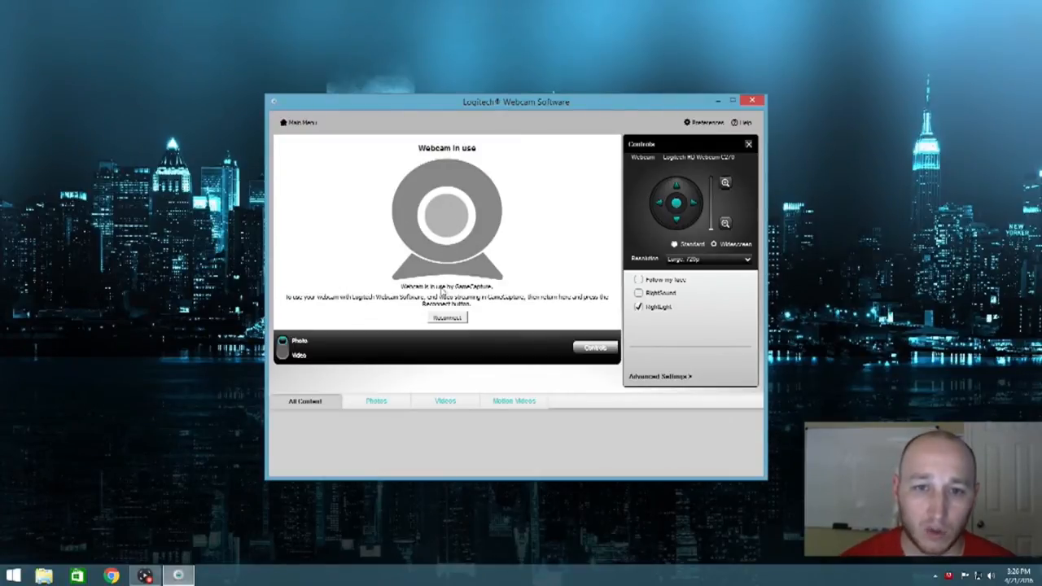
mouse_move(437, 206)
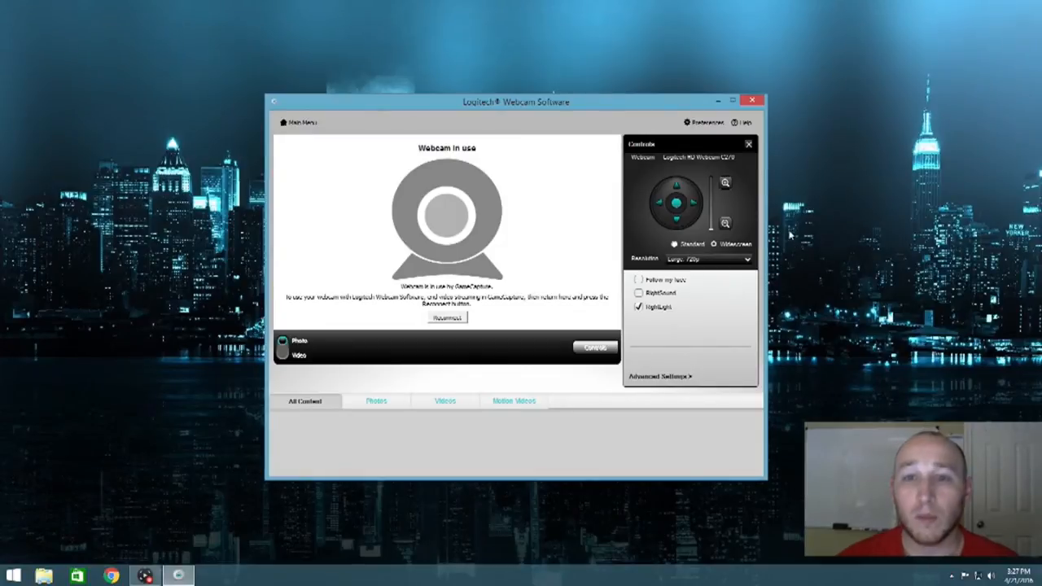
mouse_move(772, 219)
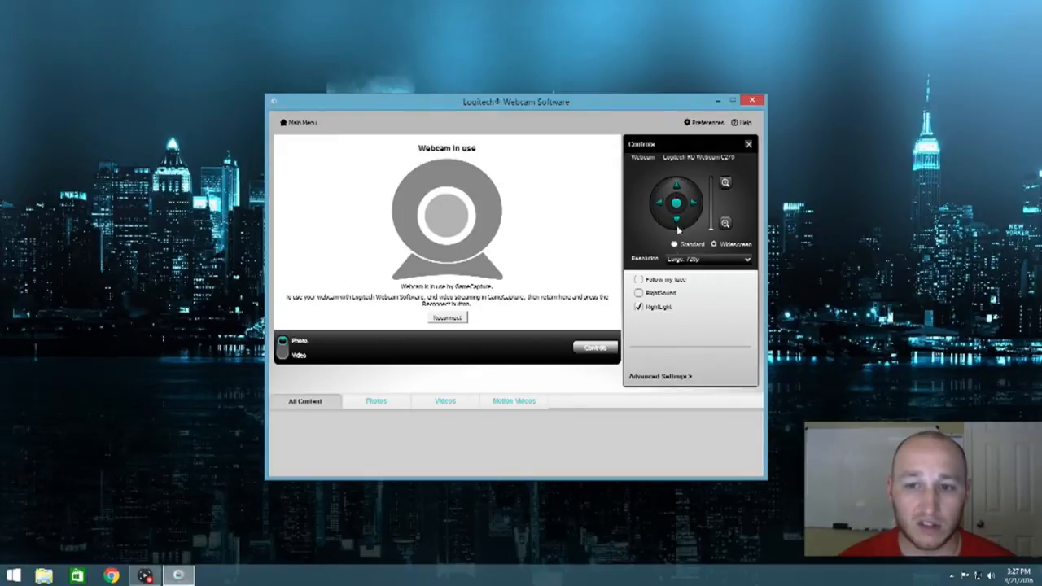
mouse_move(757, 244)
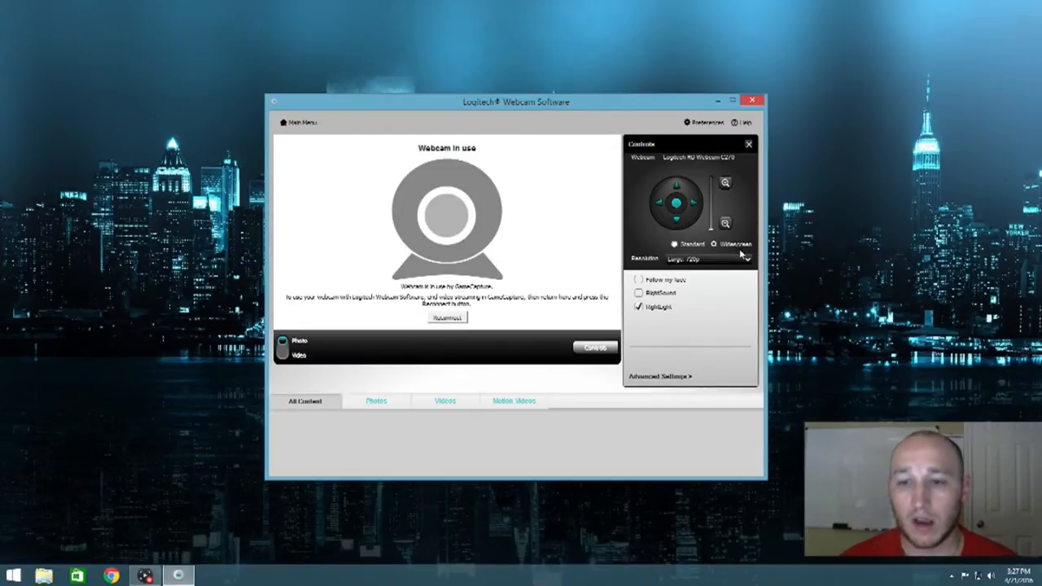
click(745, 259)
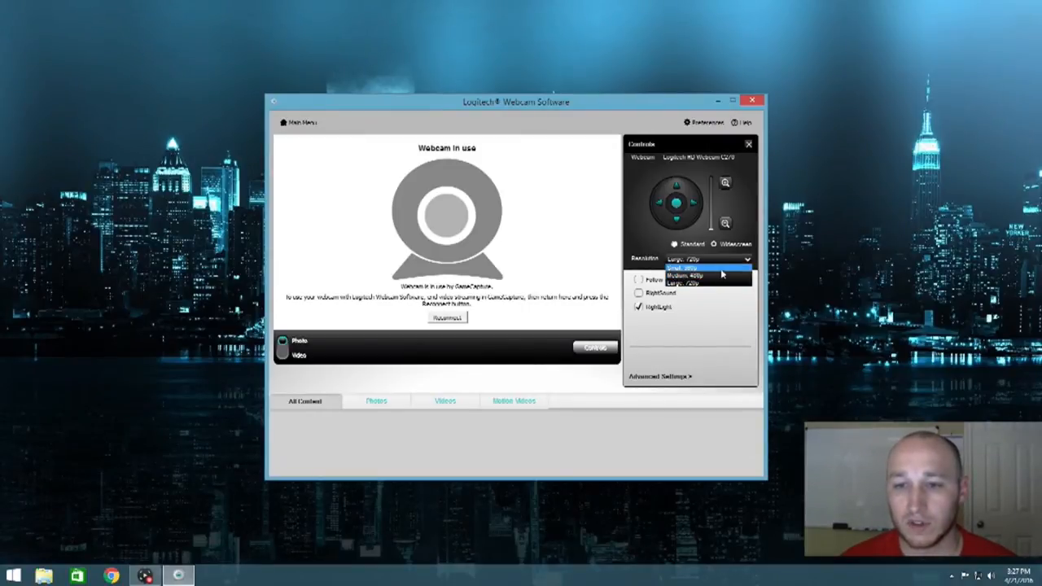
click(704, 283)
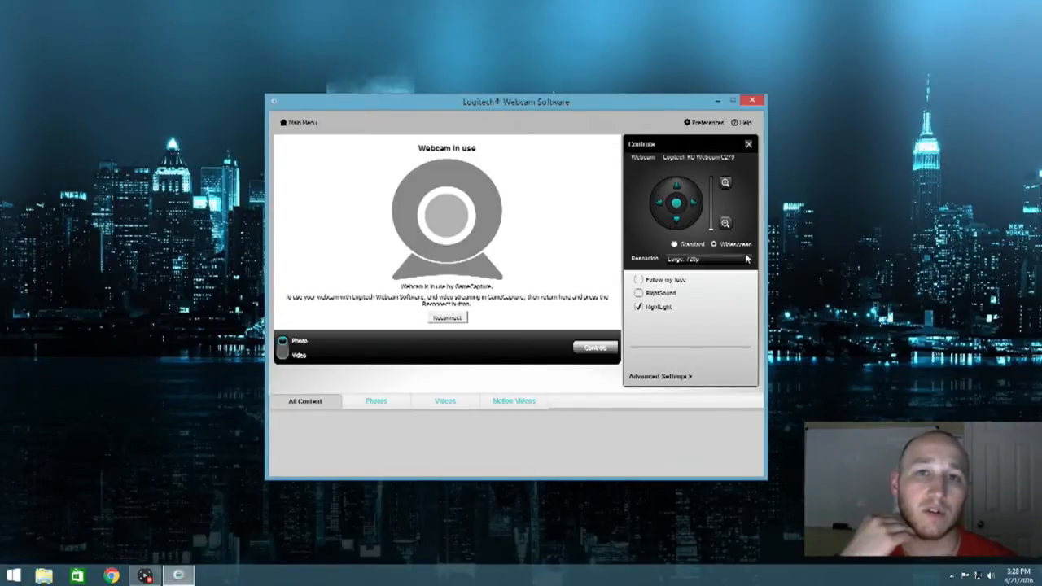
mouse_move(737, 300)
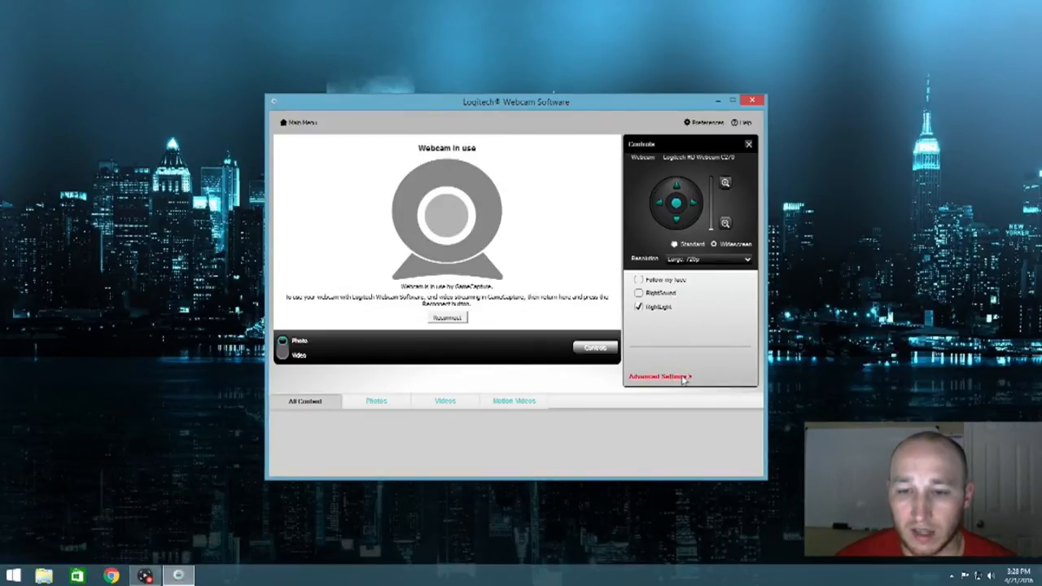
- Open the C270's advanced image settings, exit without saving, and close Logitech Webcam Software
click(659, 376)
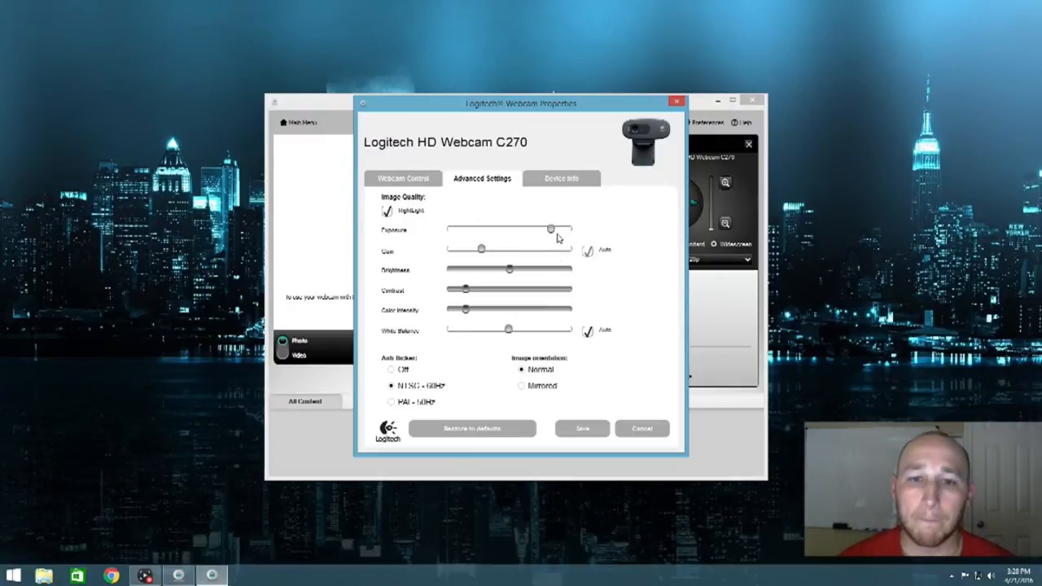
mouse_move(415, 227)
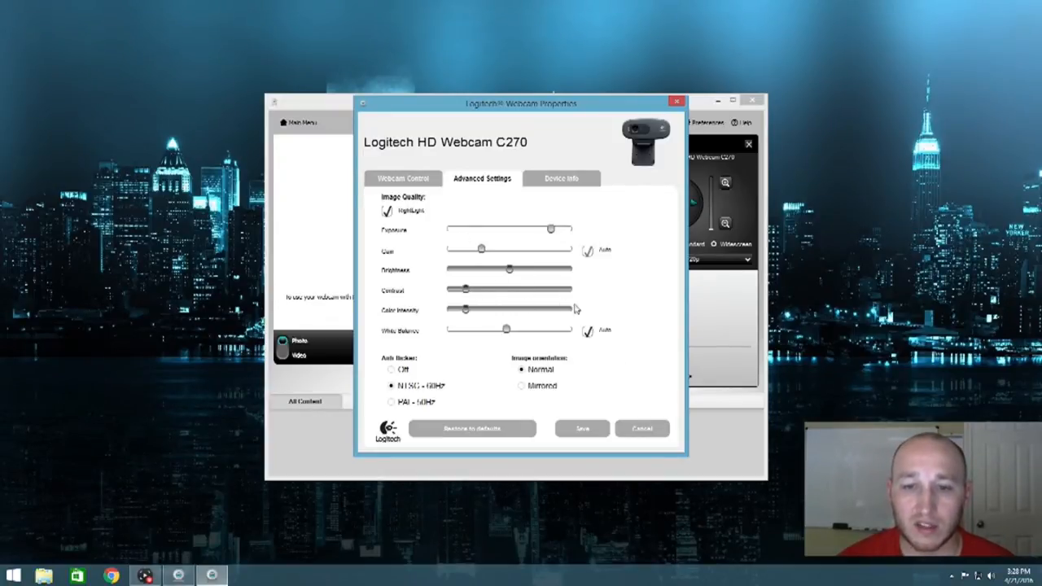
mouse_move(629, 321)
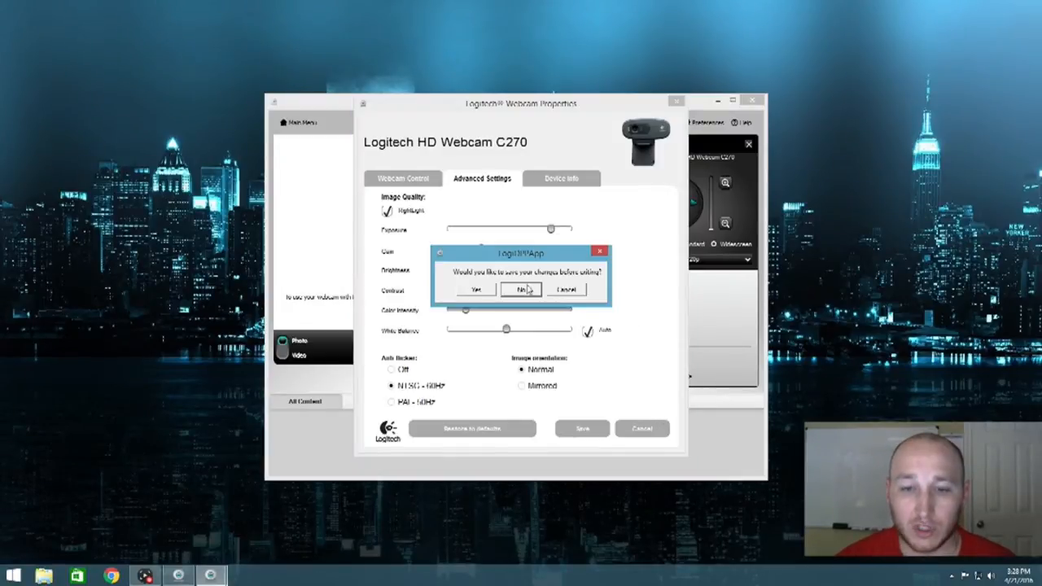
click(524, 289)
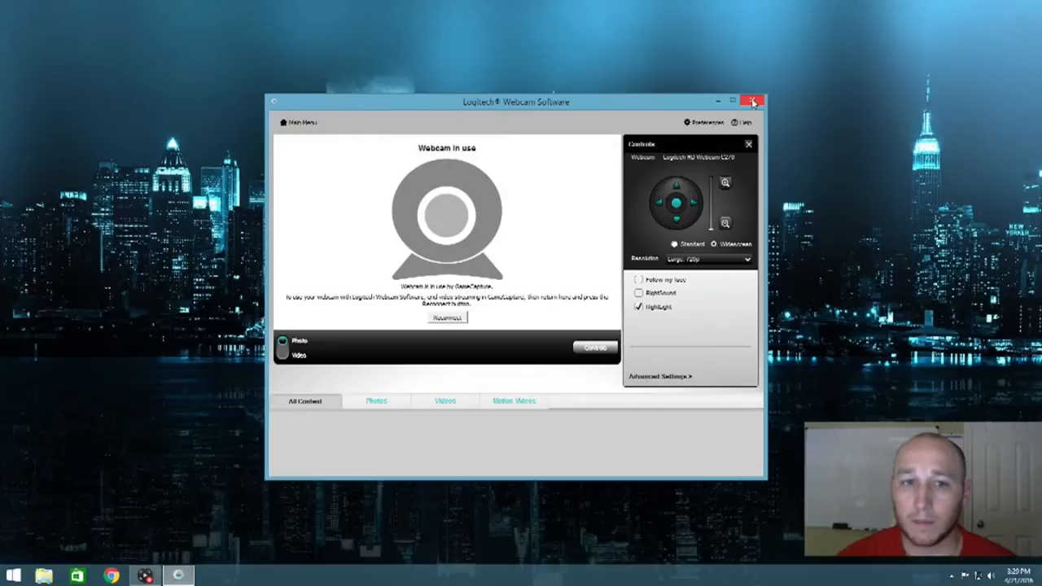
click(750, 101)
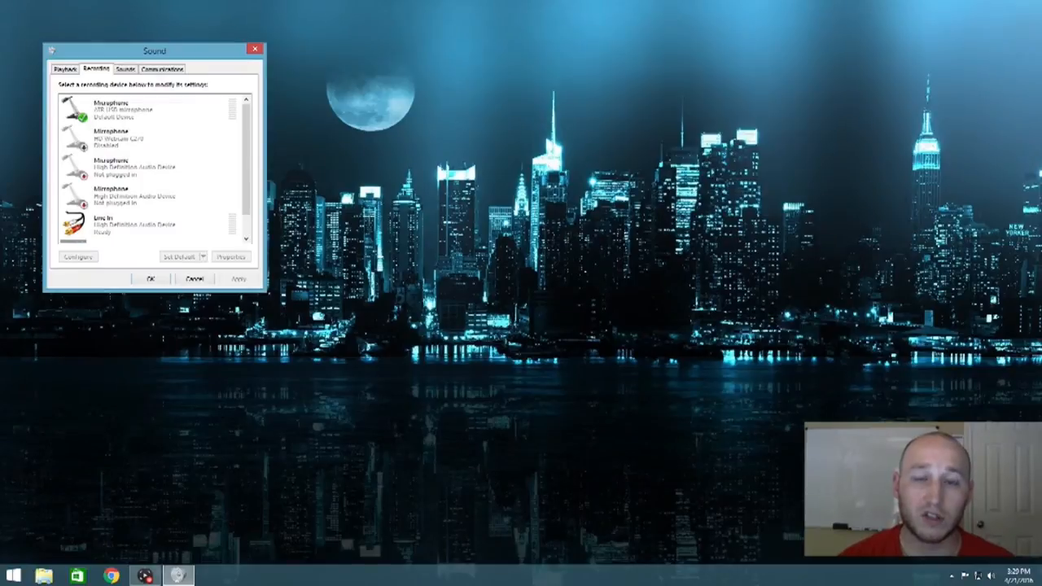
- Open the default USB microphone's properties and list its default sample-format options
click(138, 167)
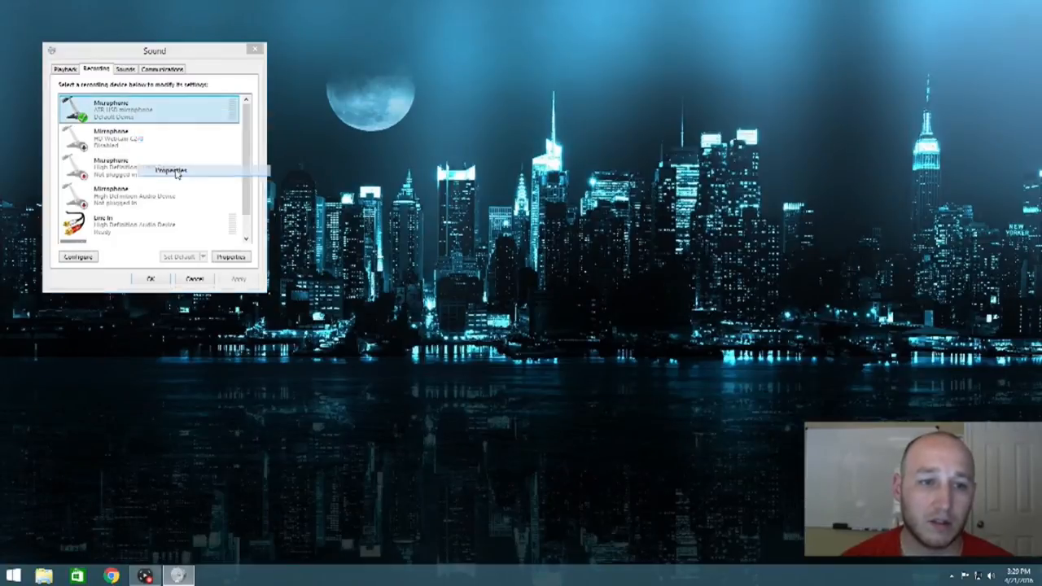
click(171, 170)
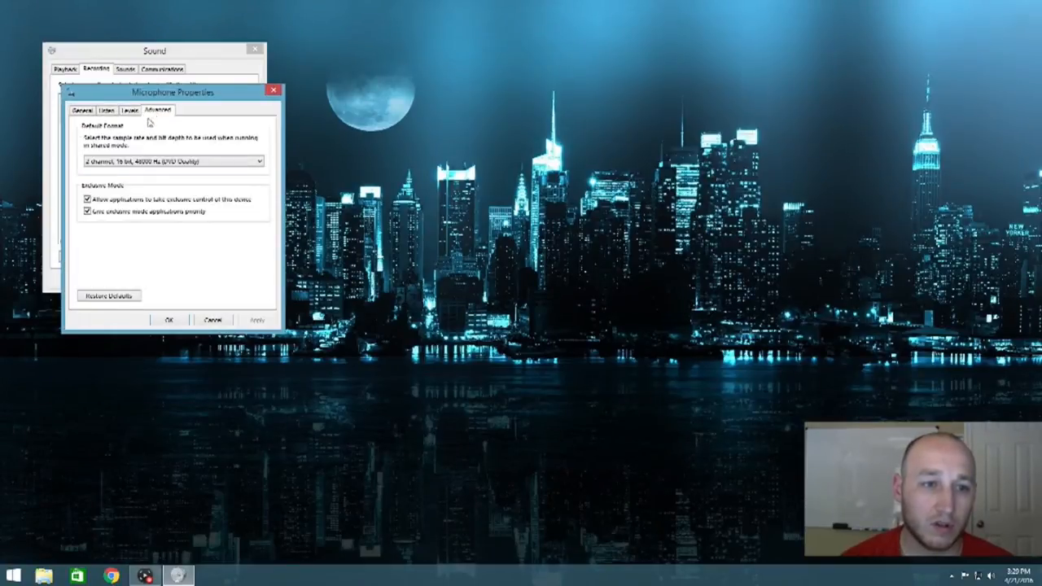
click(259, 160)
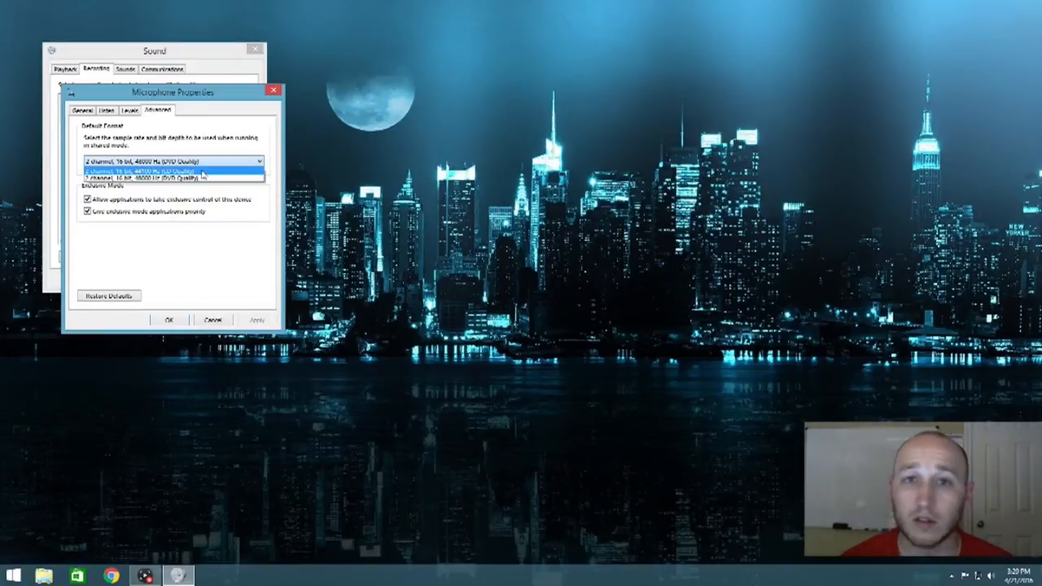
mouse_move(204, 179)
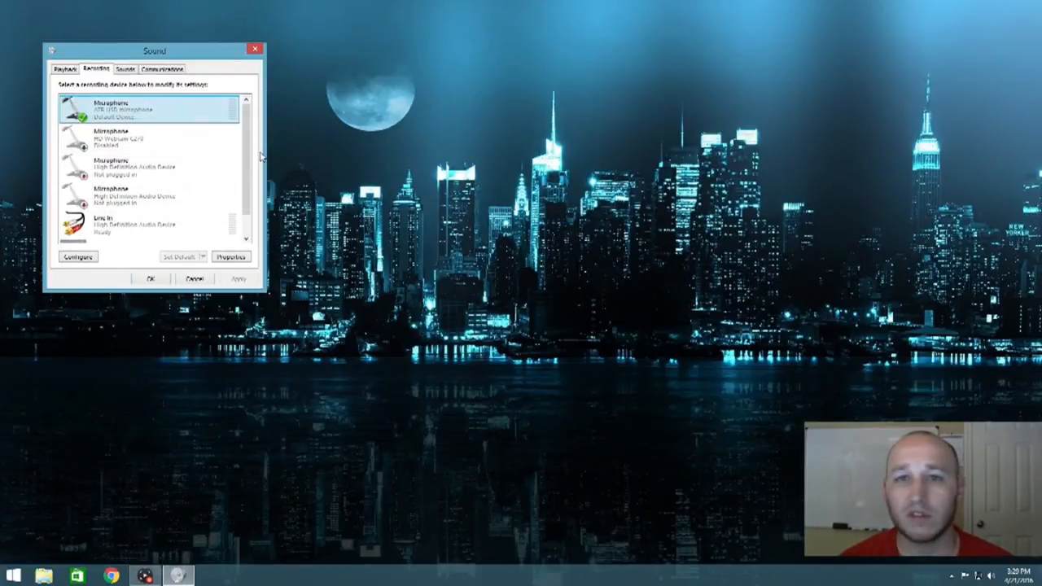
mouse_move(263, 126)
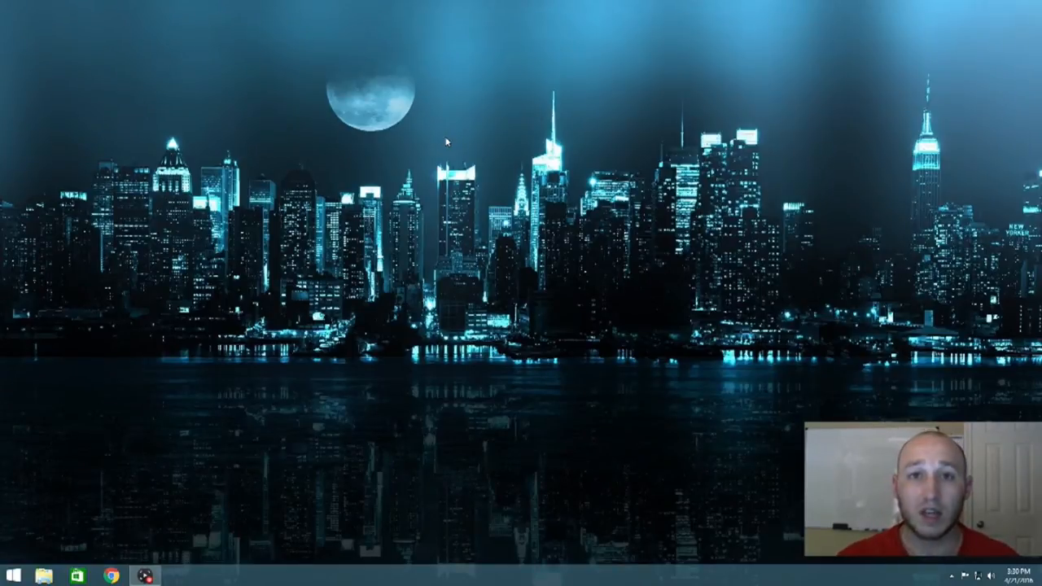
mouse_move(436, 129)
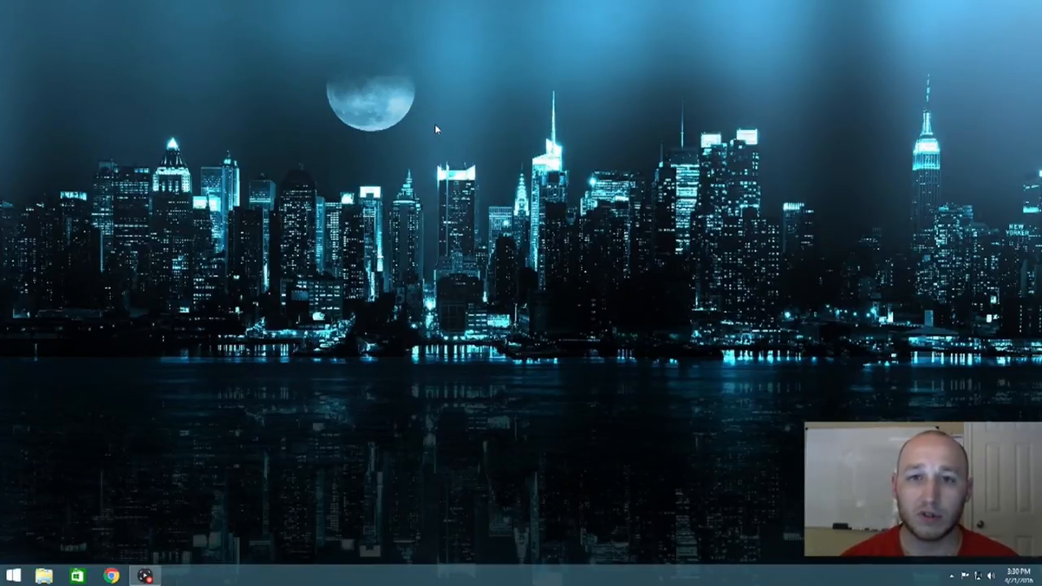
mouse_move(488, 82)
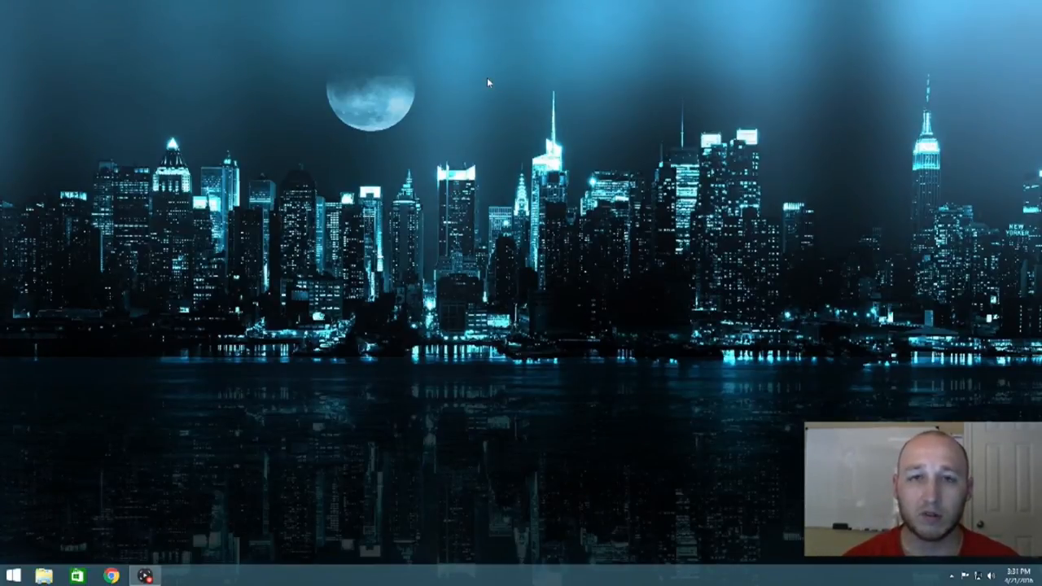